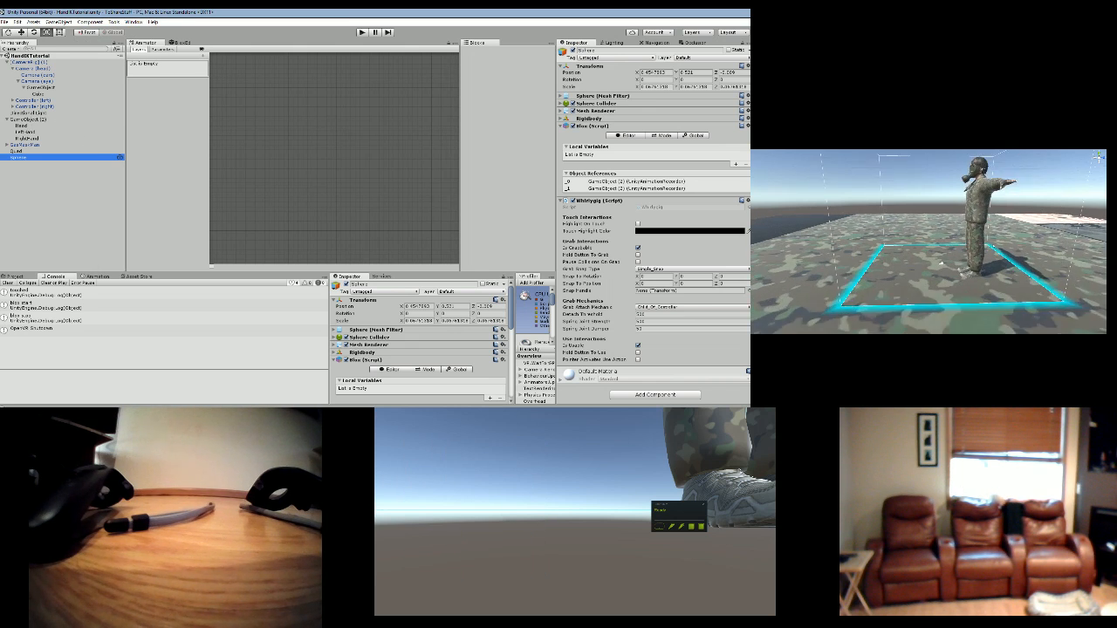
Show the cube object carrying the Follow script in the Inspector.
{"action": "left_click", "coordinate": [21, 126]}
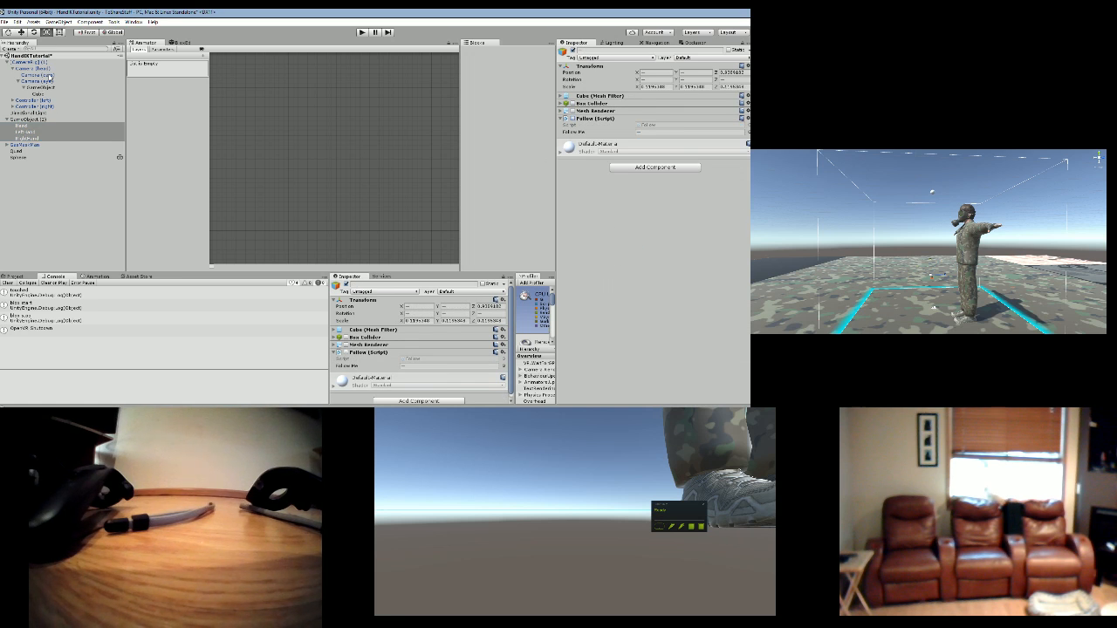
Add an Animator component to the object holding the Animation Recorder script.
{"action": "left_click", "coordinate": [33, 119]}
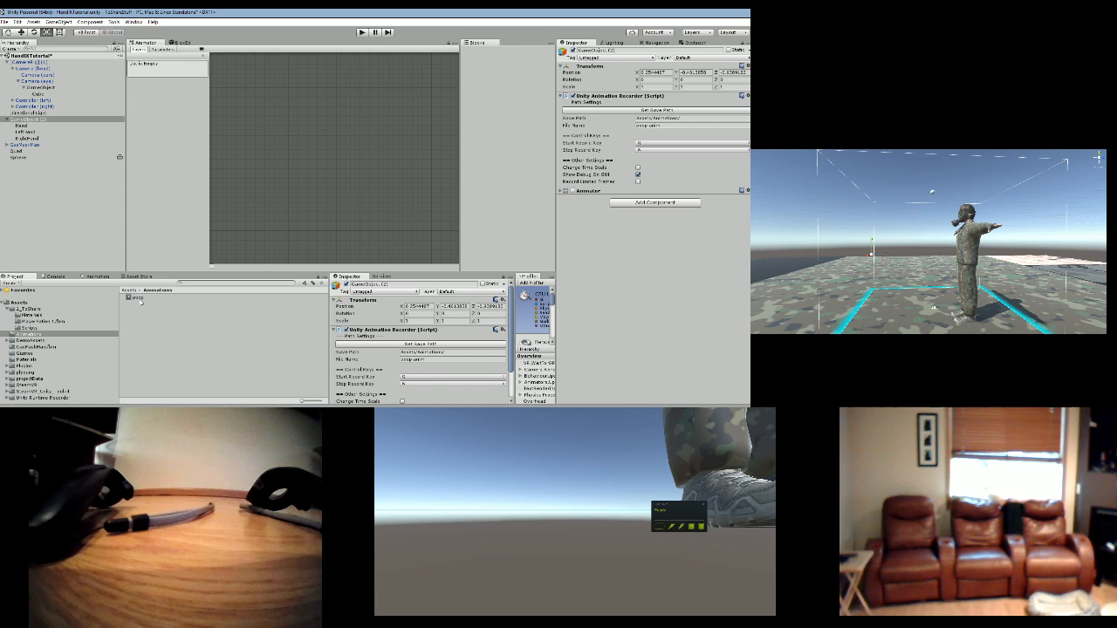
{"action": "left_click", "coordinate": [136, 296]}
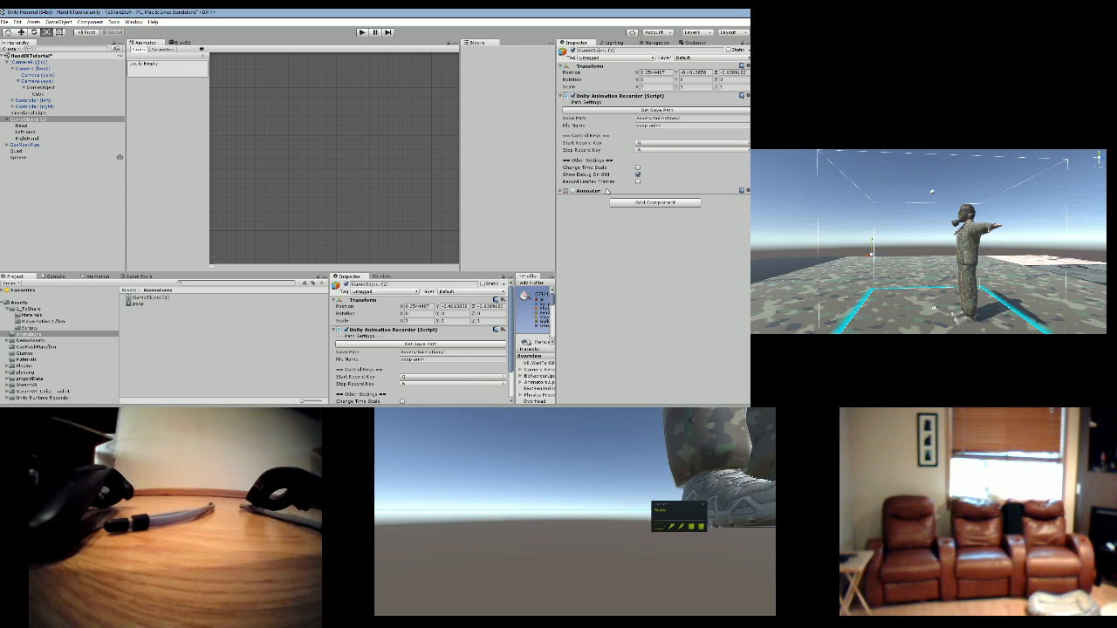
{"action": "left_click", "coordinate": [564, 190]}
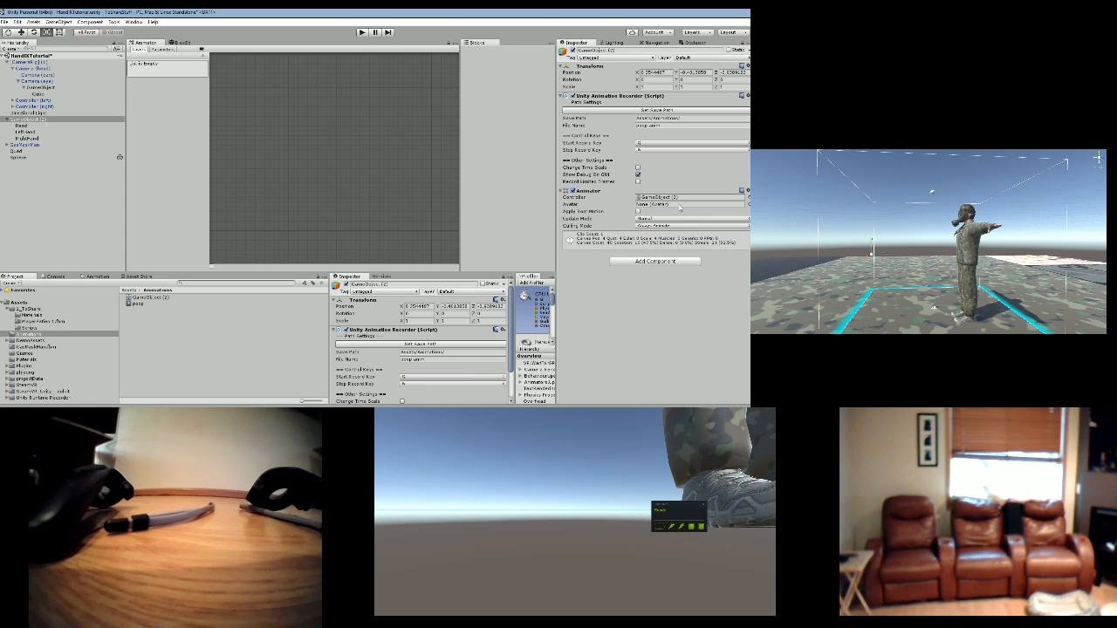